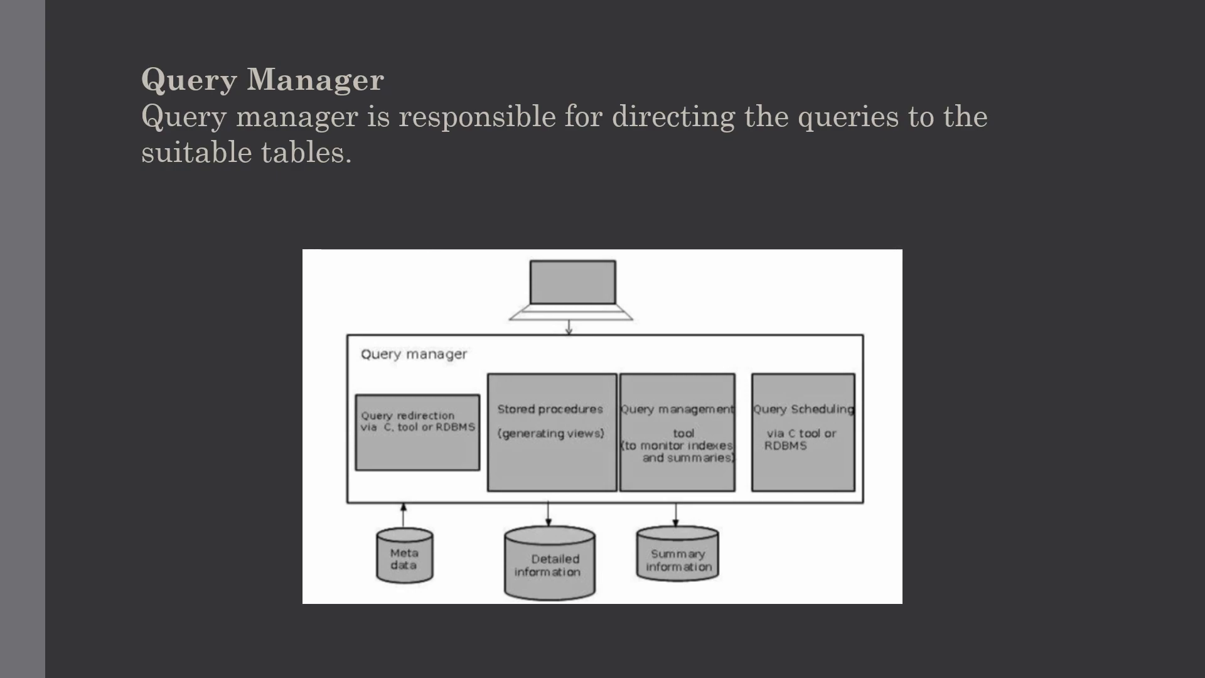
{"action": "key", "text": "Right"}
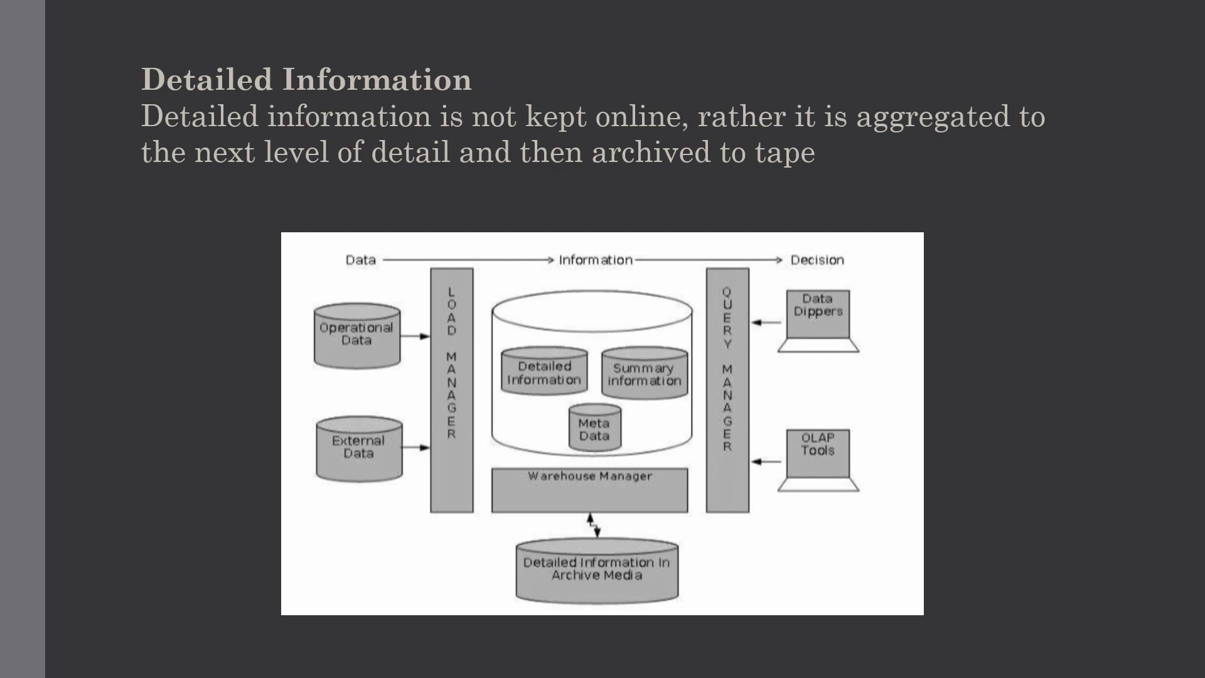
{"action": "key", "text": "Right"}
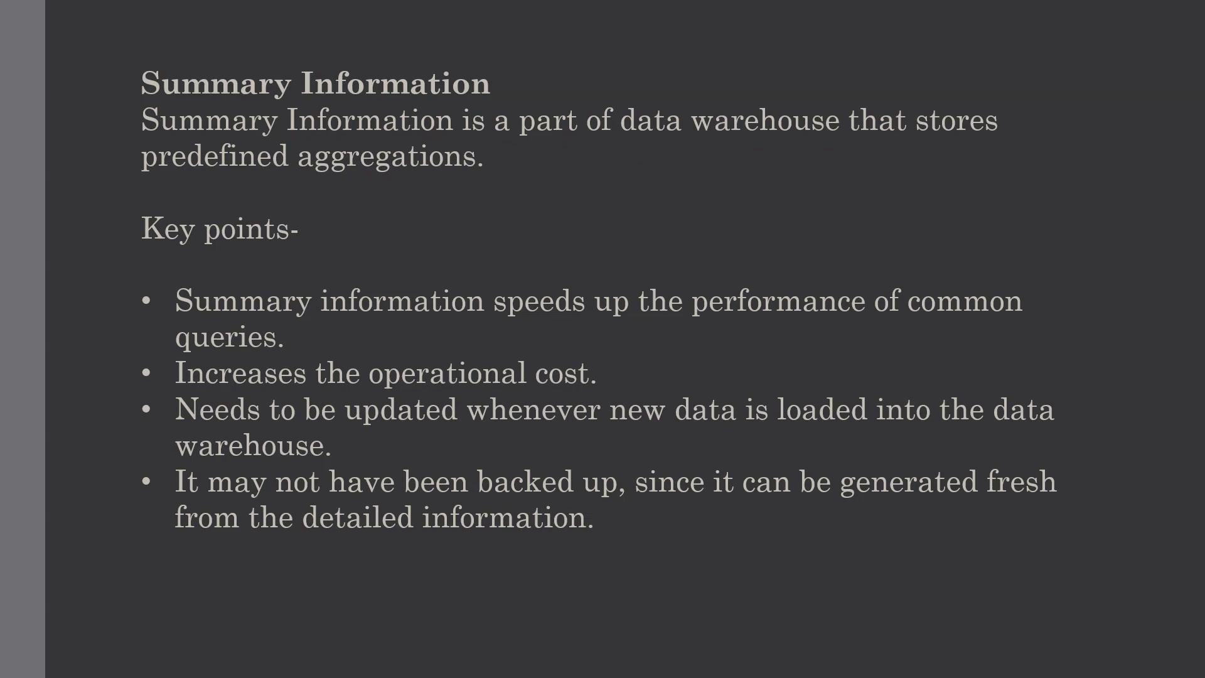